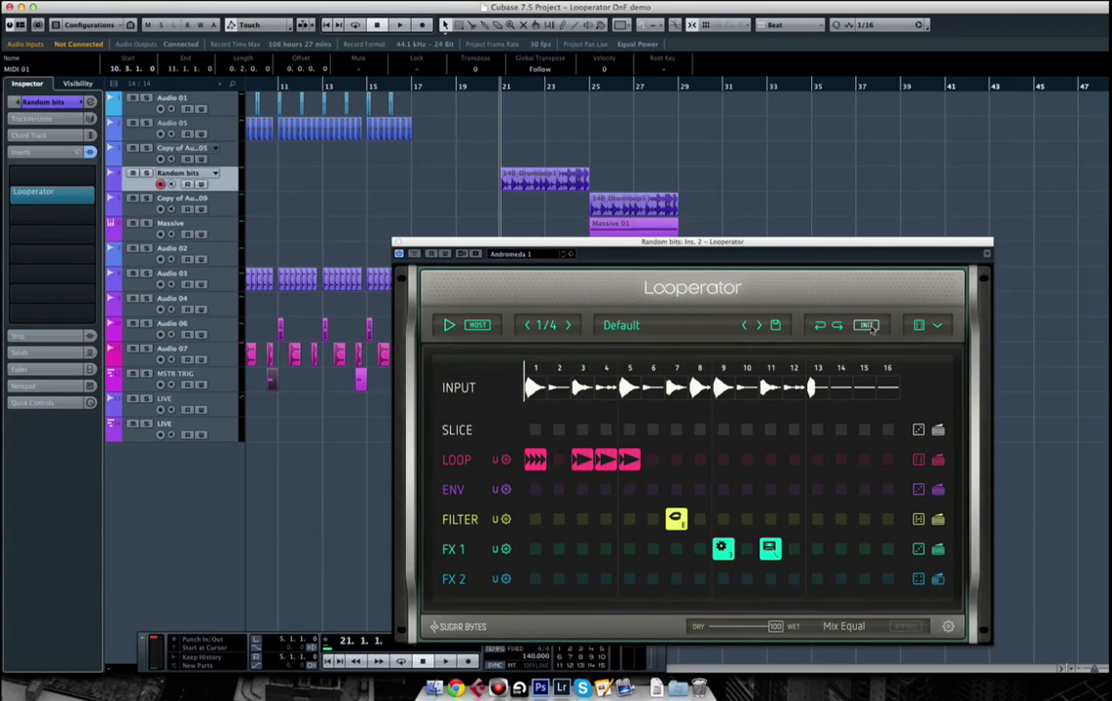
Reset the Looperator pattern with INIT, clearing all loop, filter and effect steps.
click(866, 324)
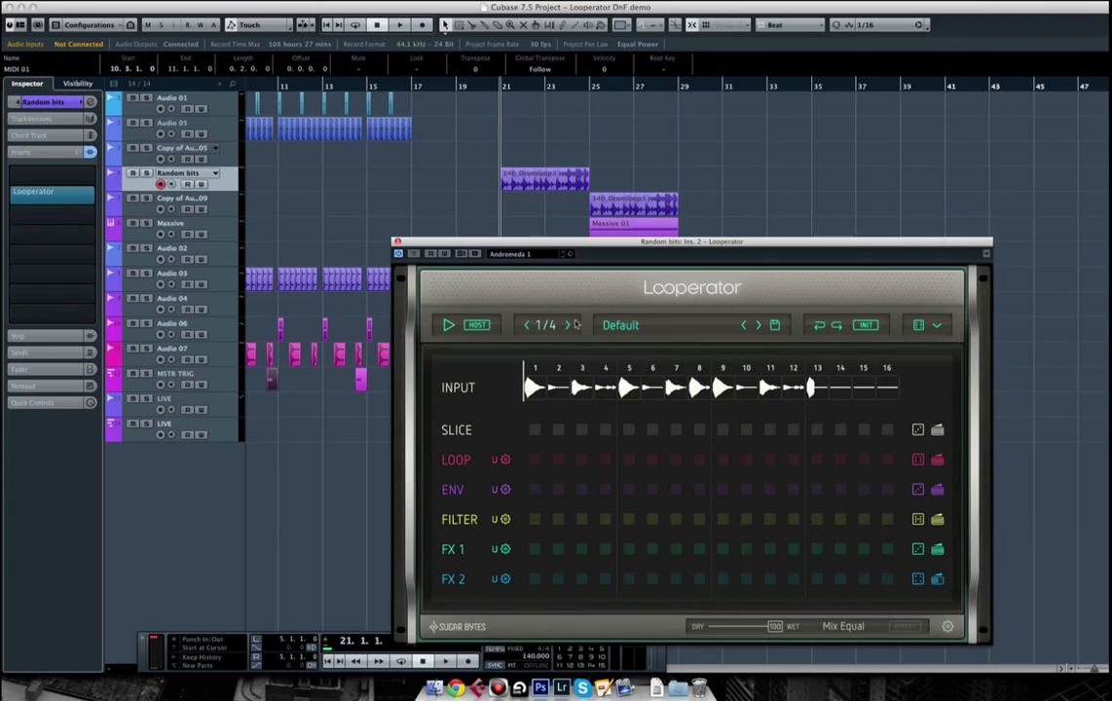
click(534, 488)
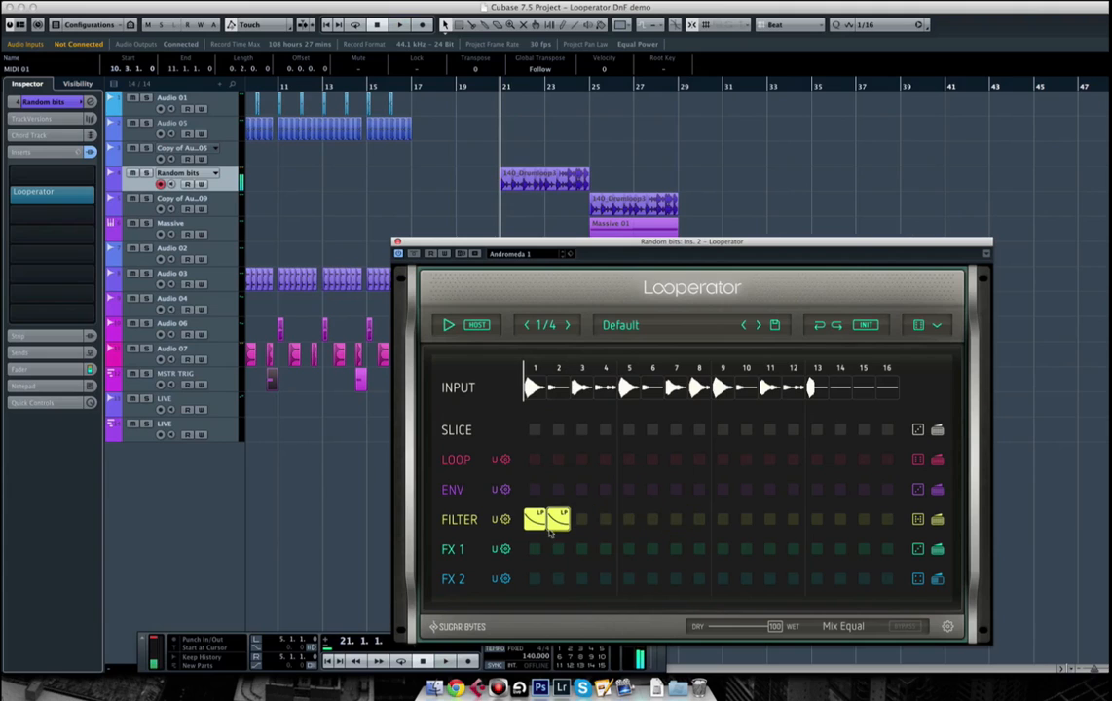
click(535, 519)
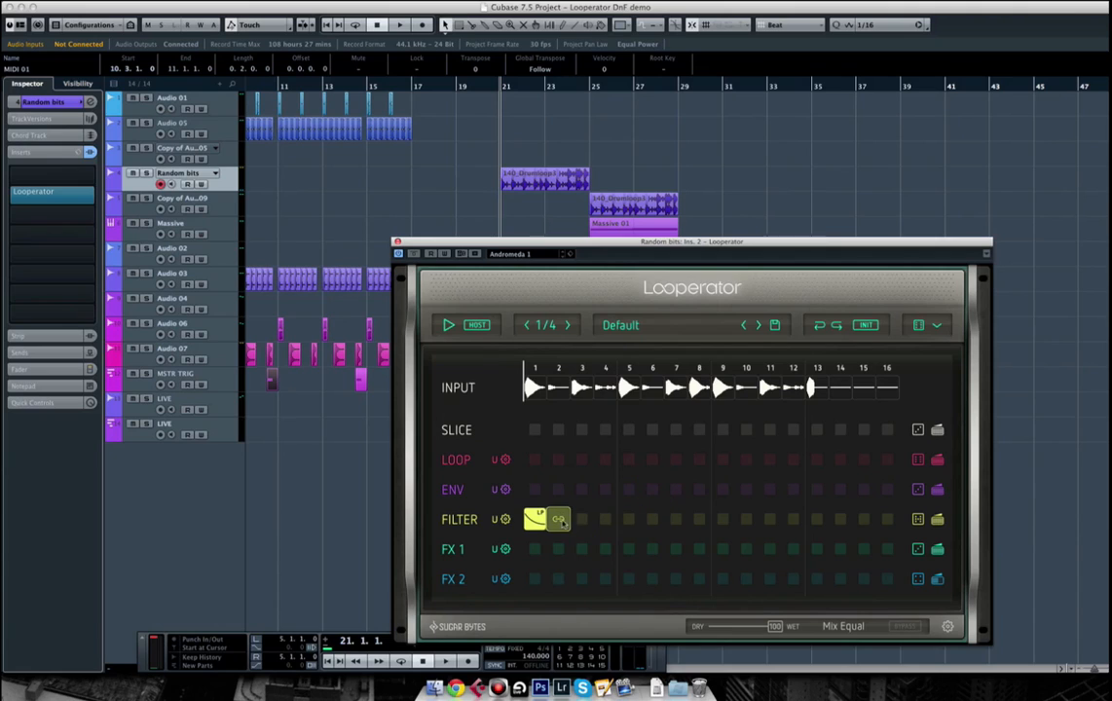
click(581, 519)
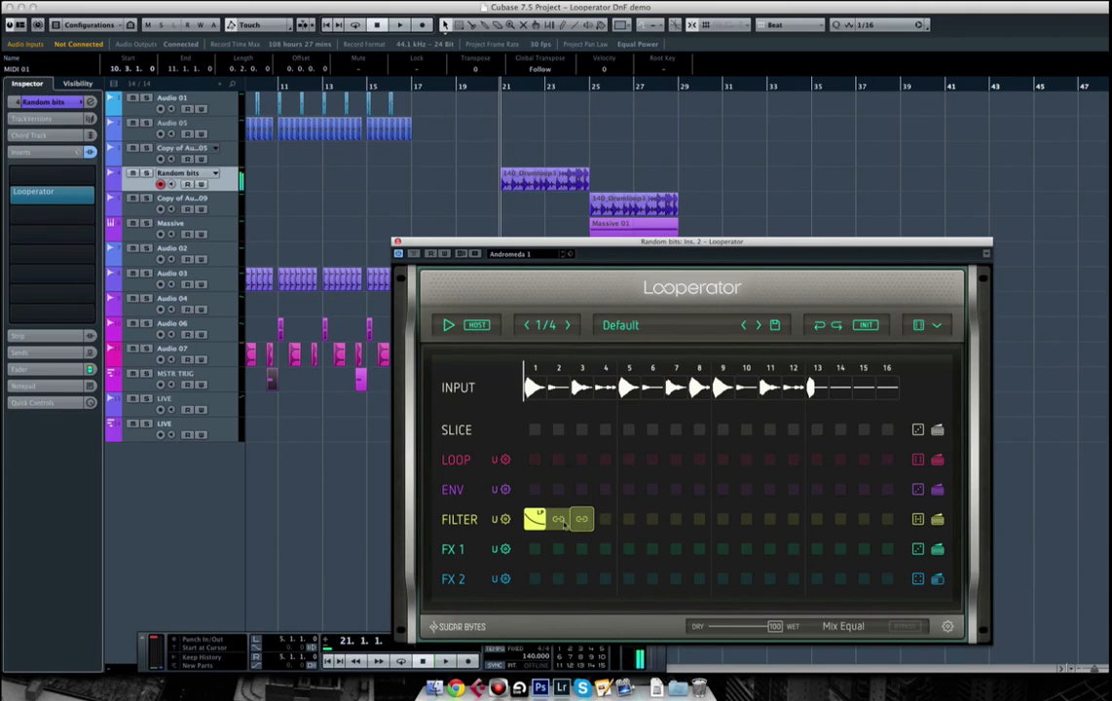
drag(558, 519, 699, 519)
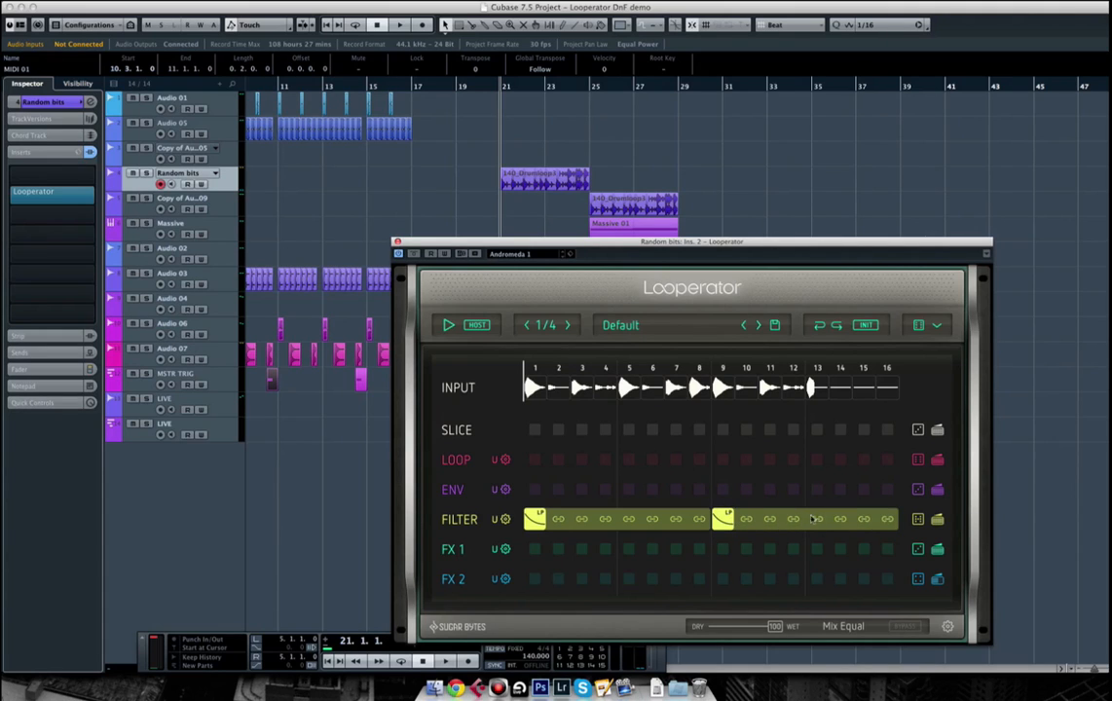
click(400, 24)
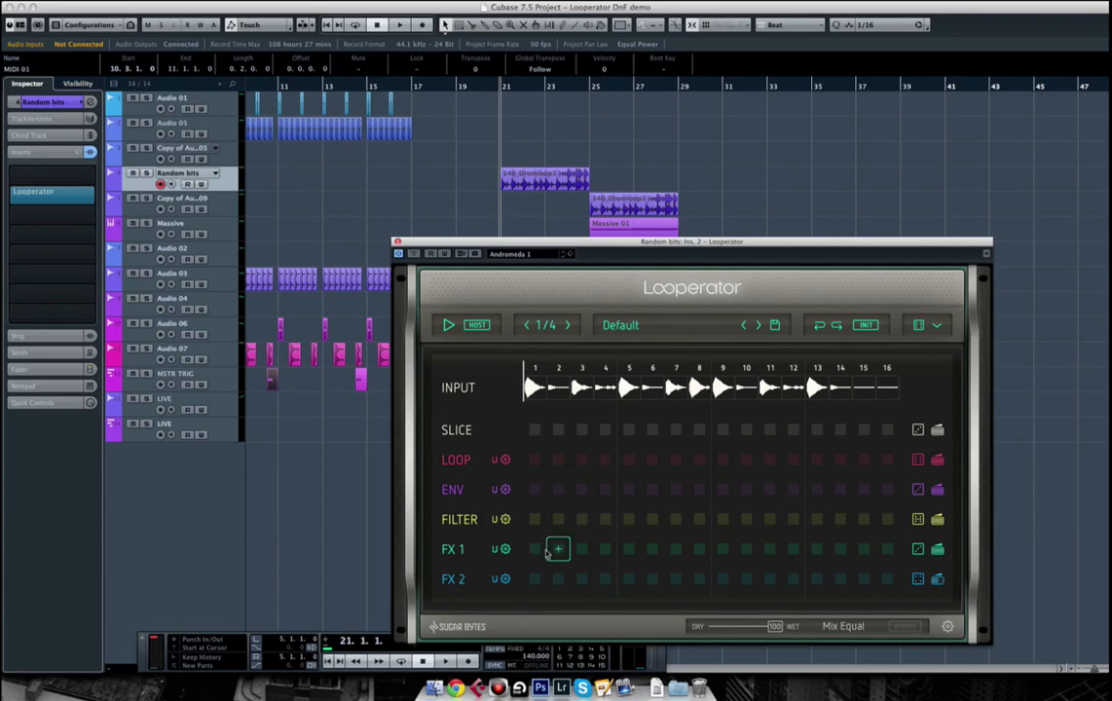
Add a Vinyl preset to FX 1 step 1, audition it, and close the plugin window.
click(557, 550)
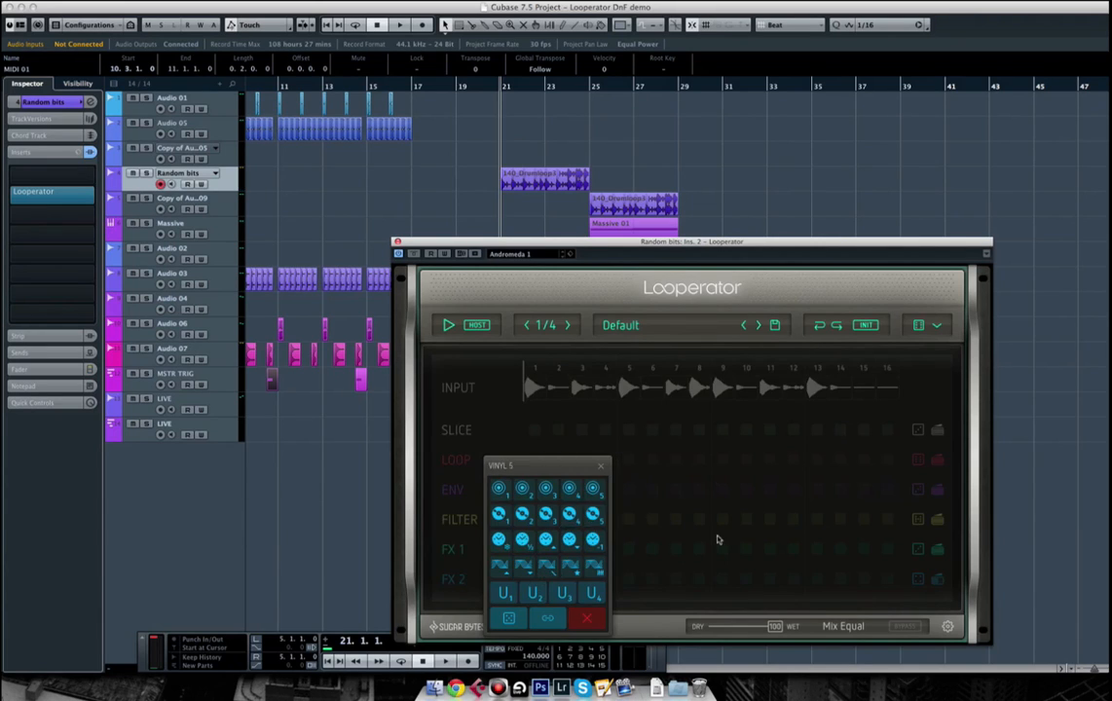
click(541, 516)
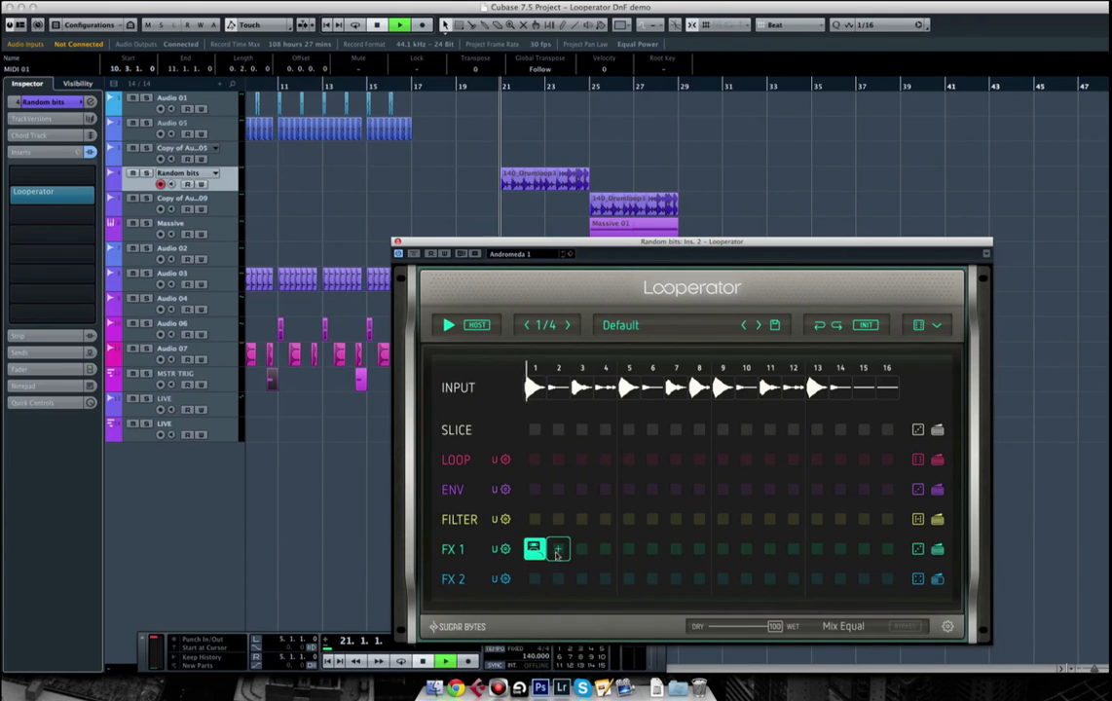
click(558, 548)
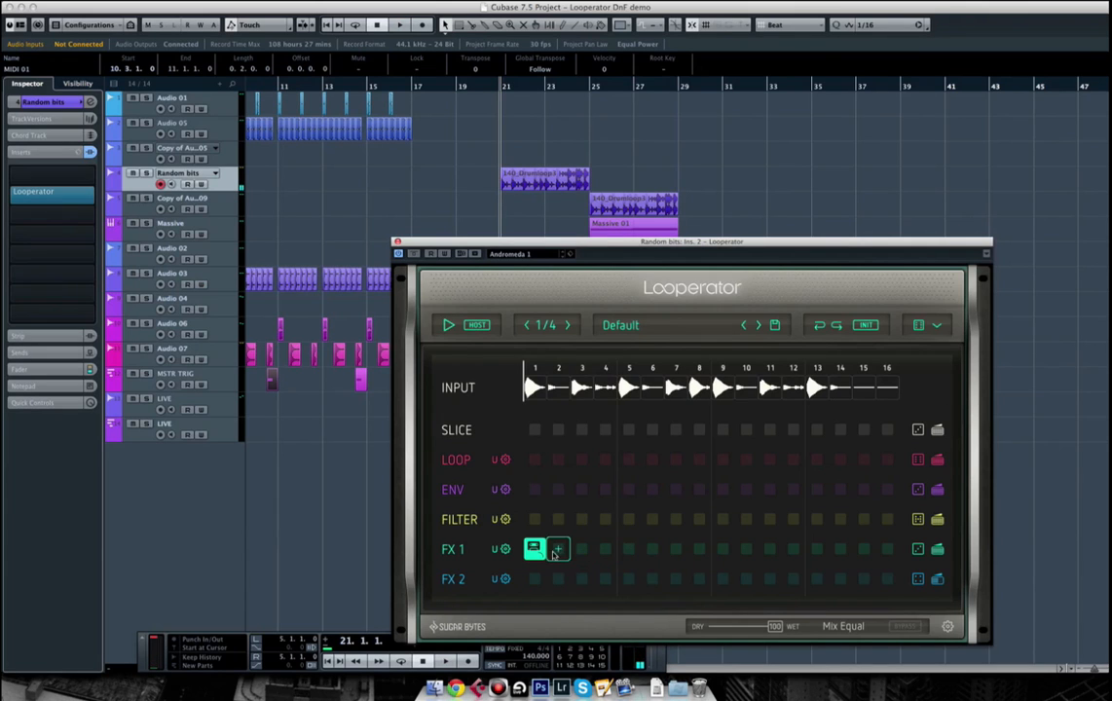
drag(692, 242, 769, 222)
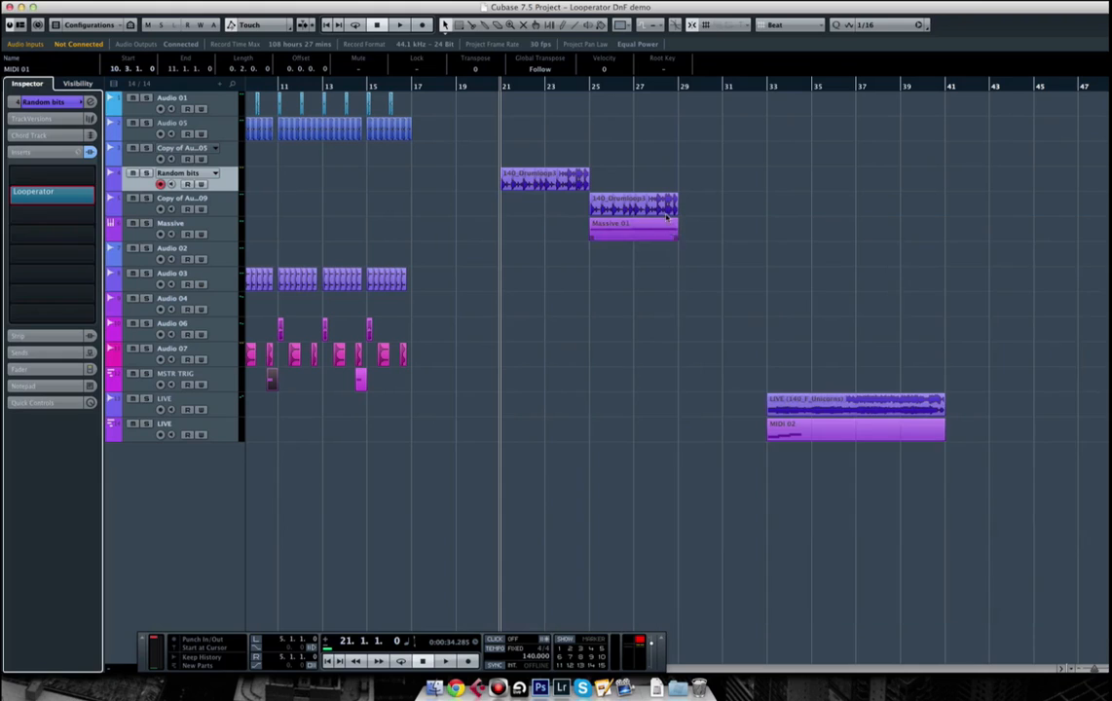
Open Looperator from the Massive track's inserts and clear its step pattern with INIT.
click(171, 229)
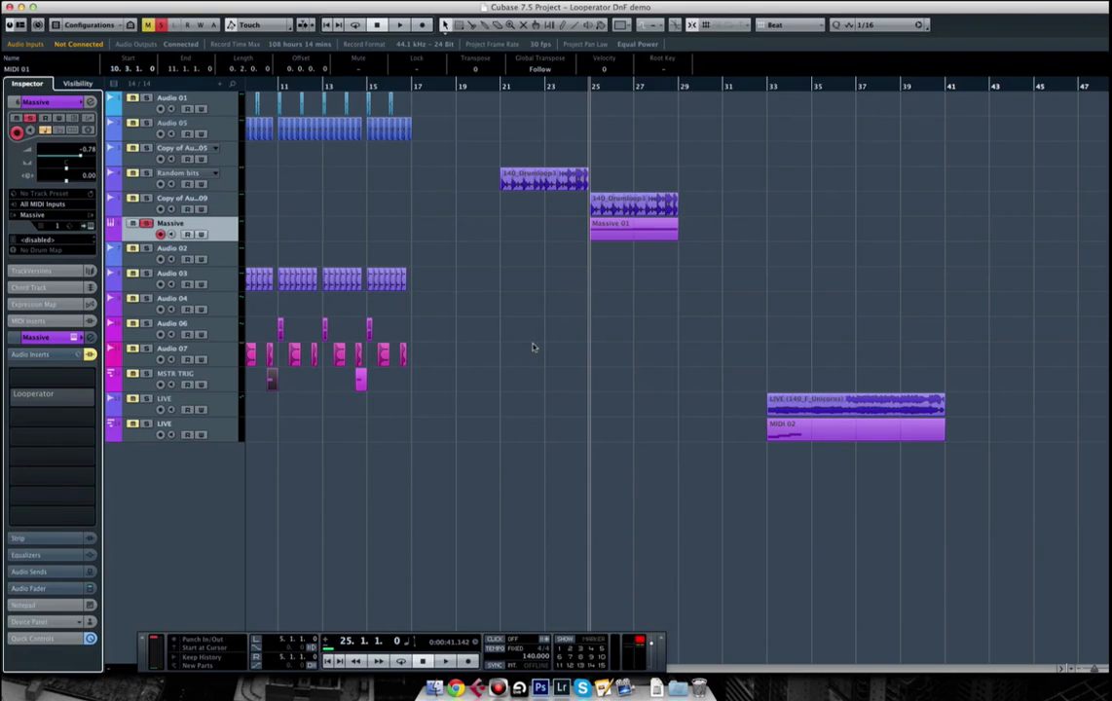
click(399, 24)
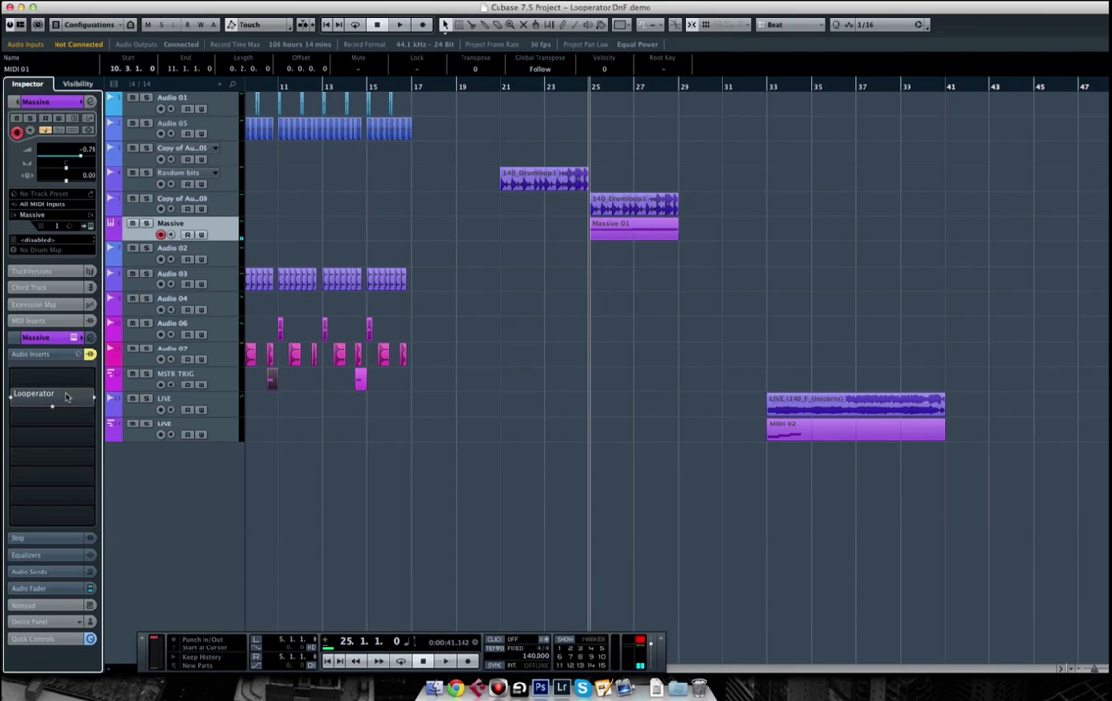
click(52, 398)
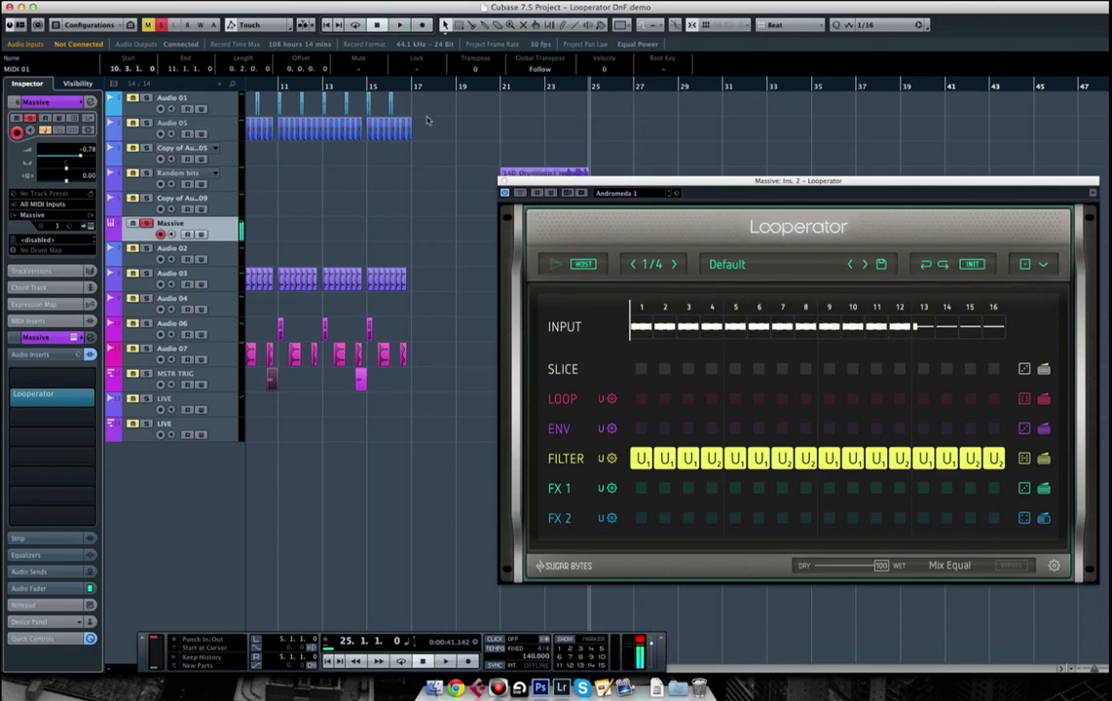
click(399, 25)
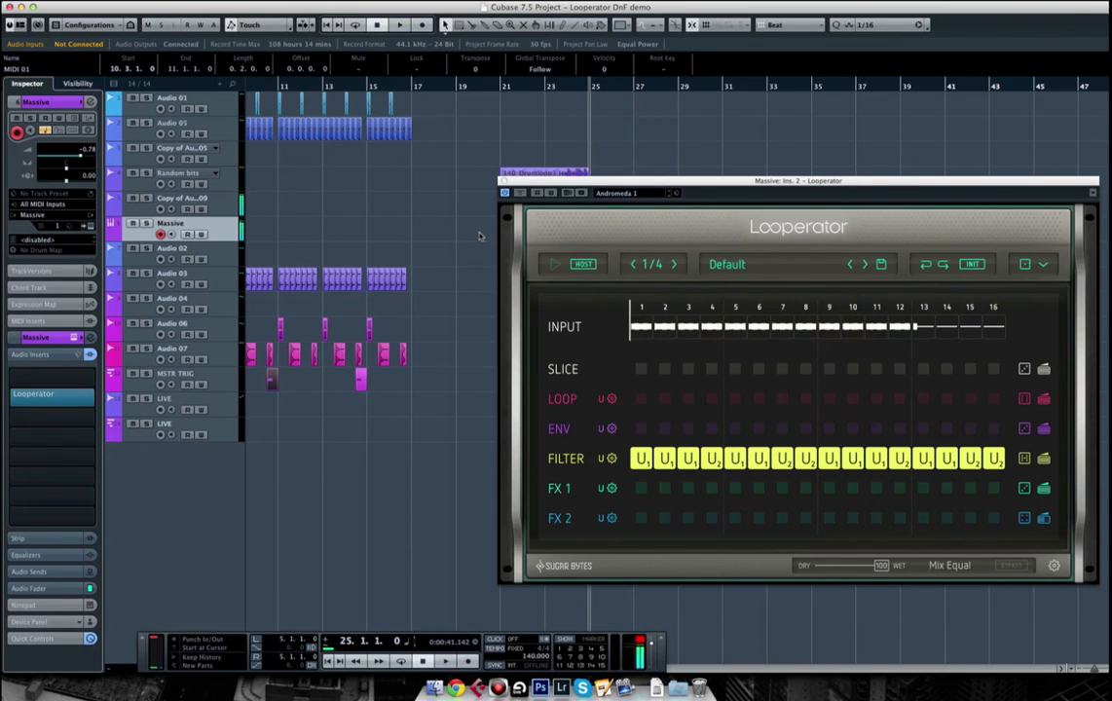
mouse_move(1042, 205)
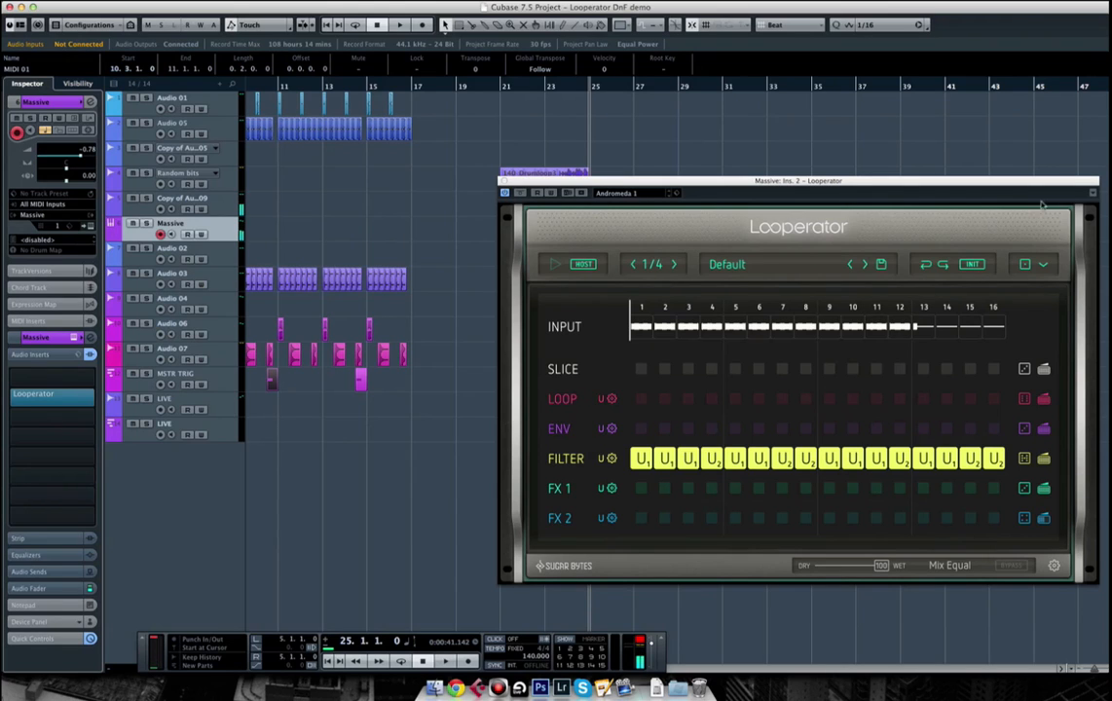
click(972, 264)
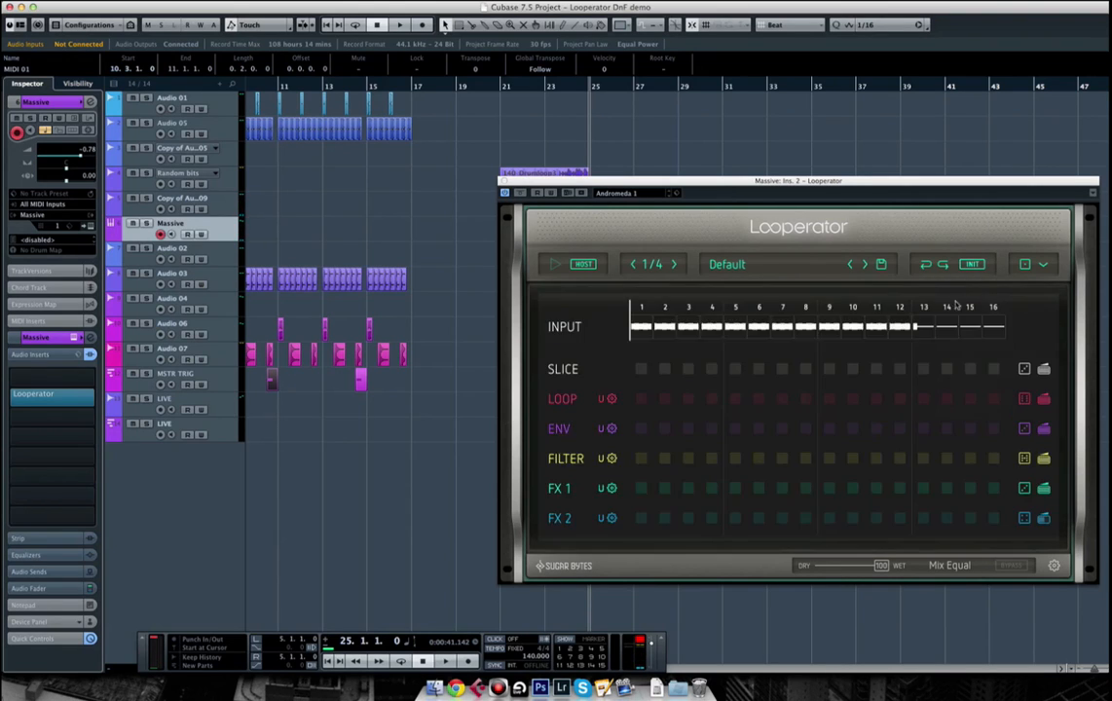
Edit user filter U1 for a plain sine cutoff sweep with left resonance 81.
click(566, 458)
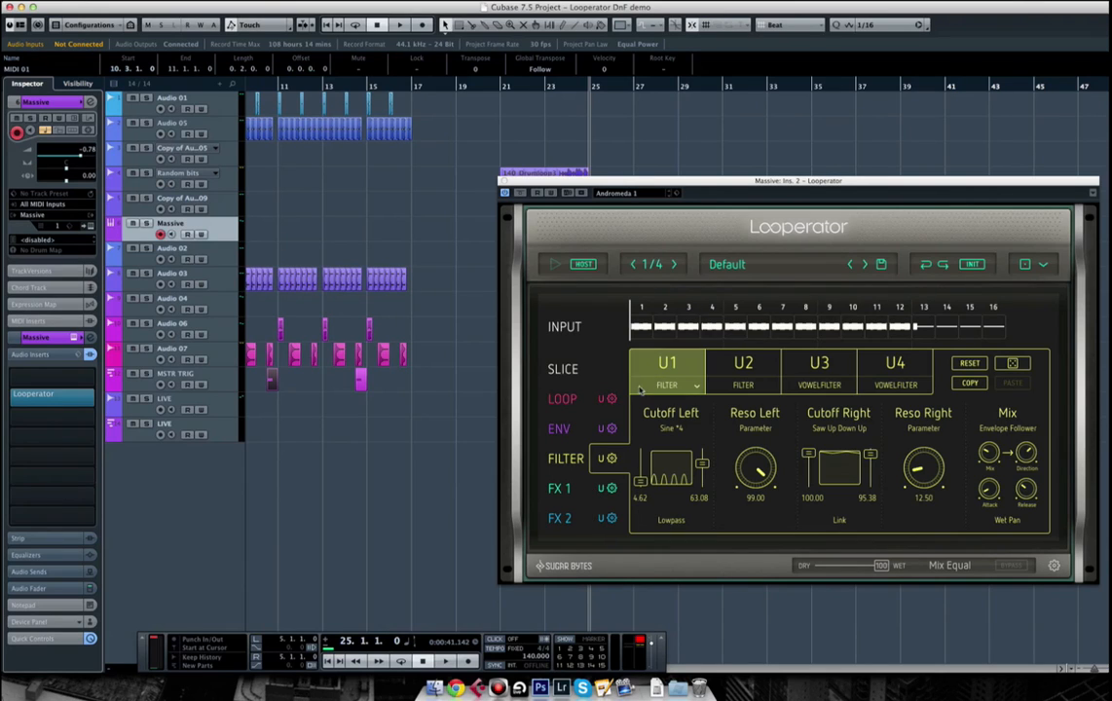
click(744, 362)
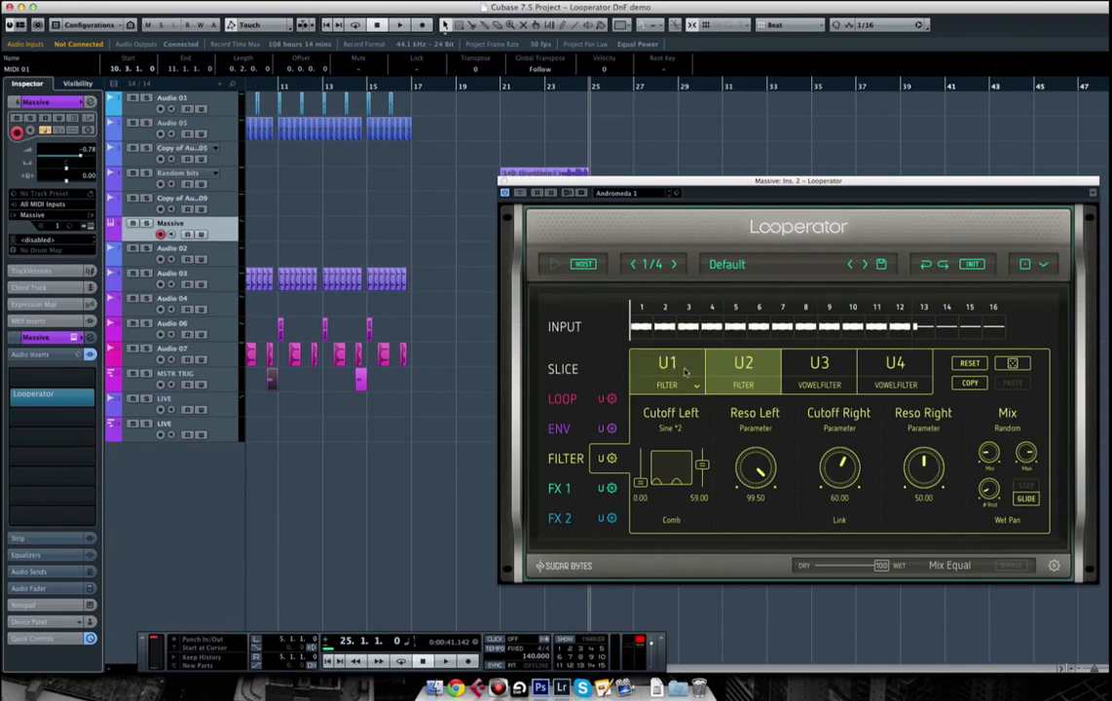
click(668, 368)
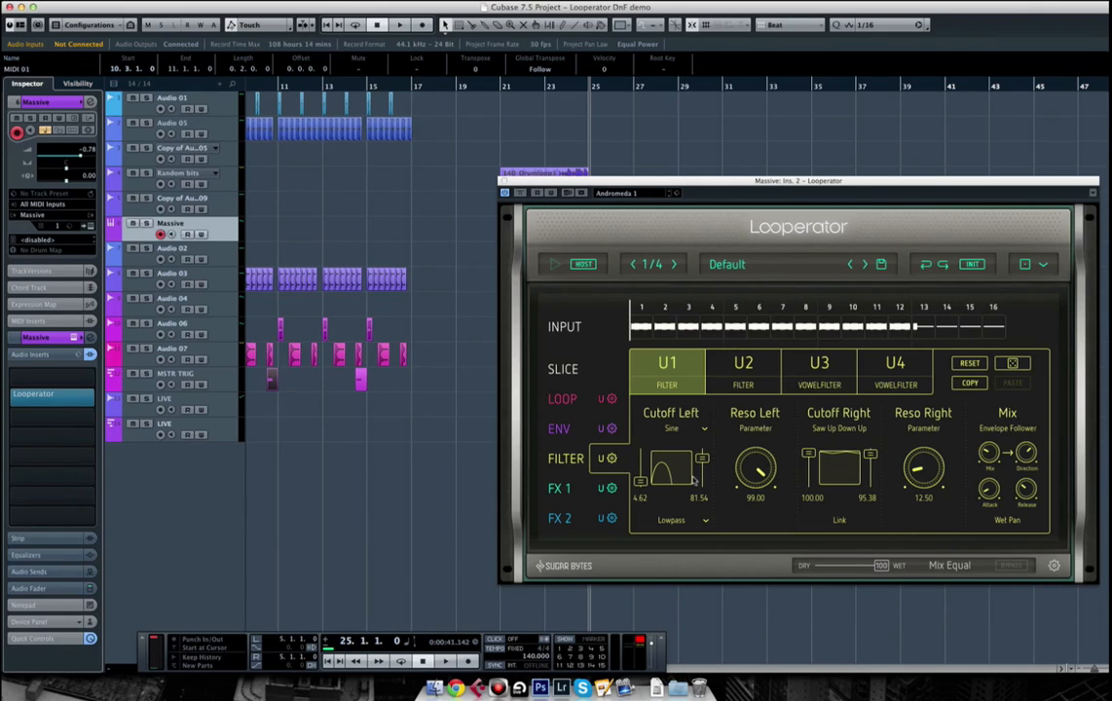
drag(755, 470, 758, 482)
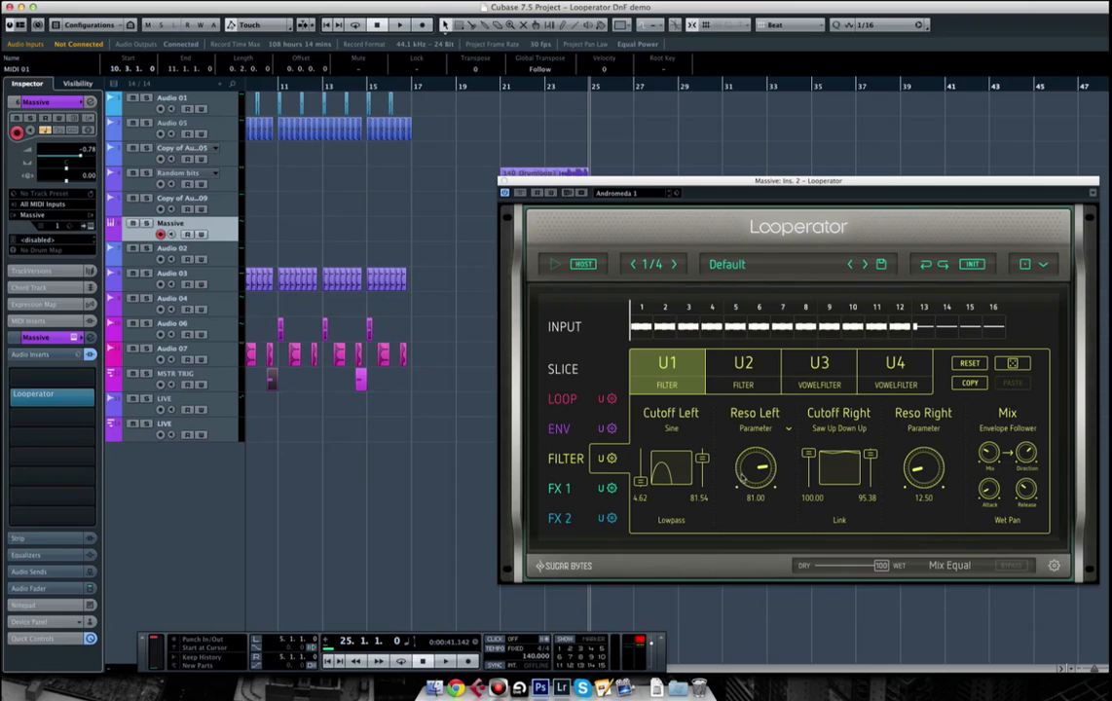
mouse_move(791, 490)
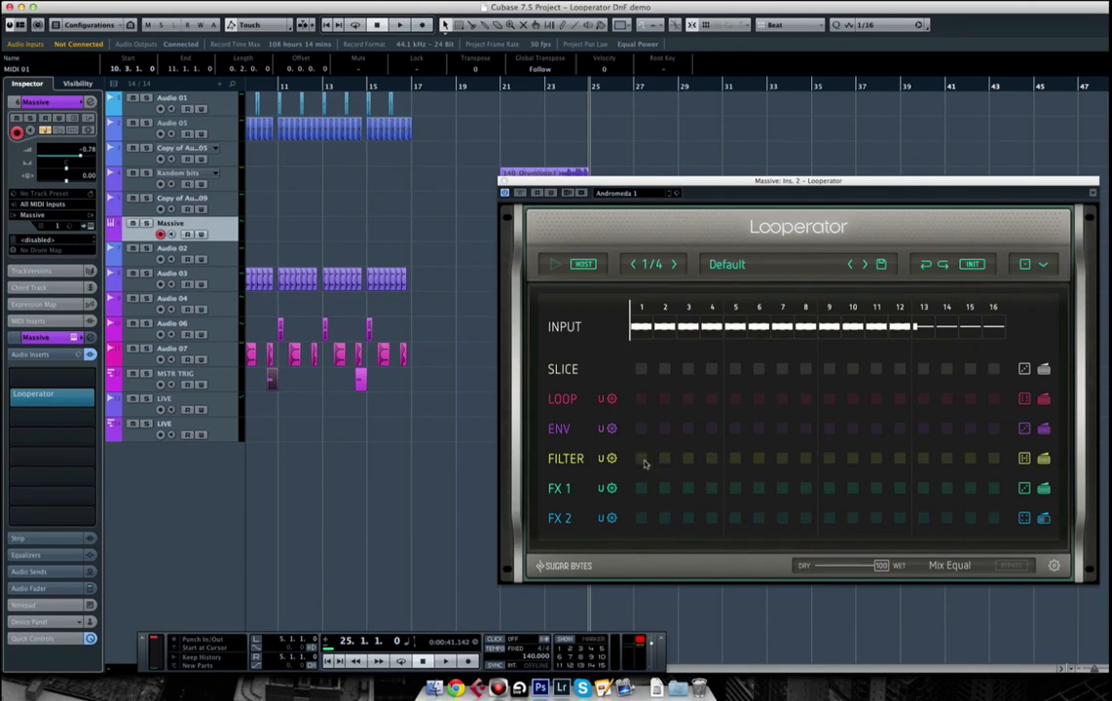
Fill the filter row with U1 steps and open U2 for a Sine *4 comb sweep.
click(666, 457)
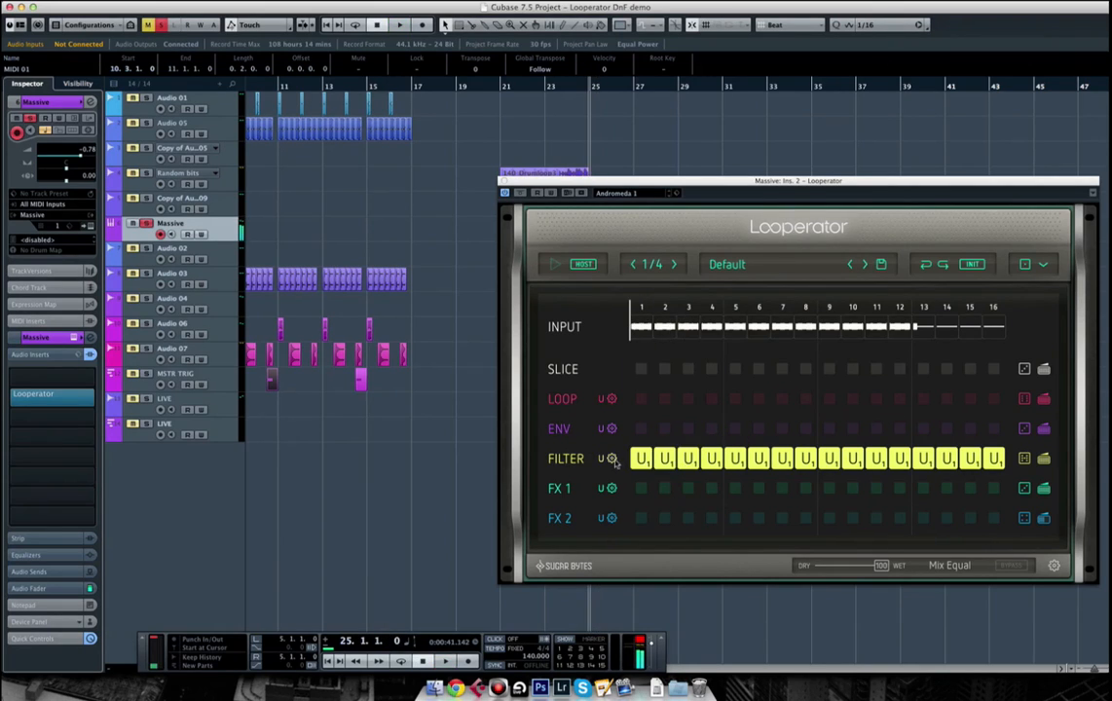
click(612, 459)
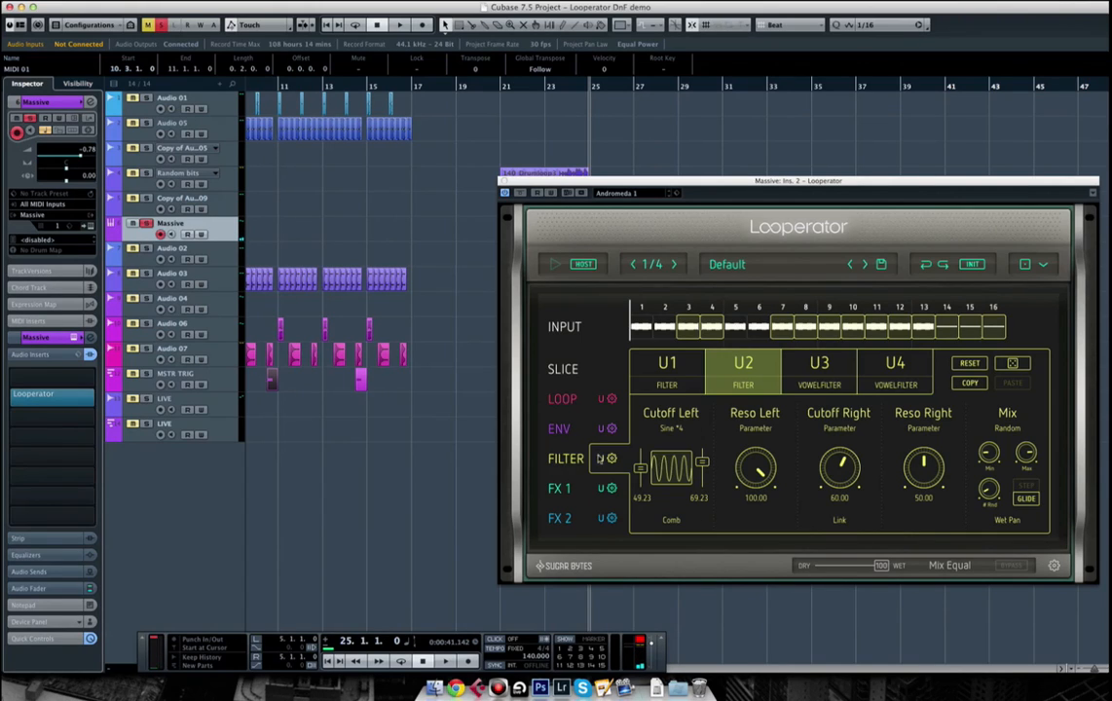
mouse_move(918, 353)
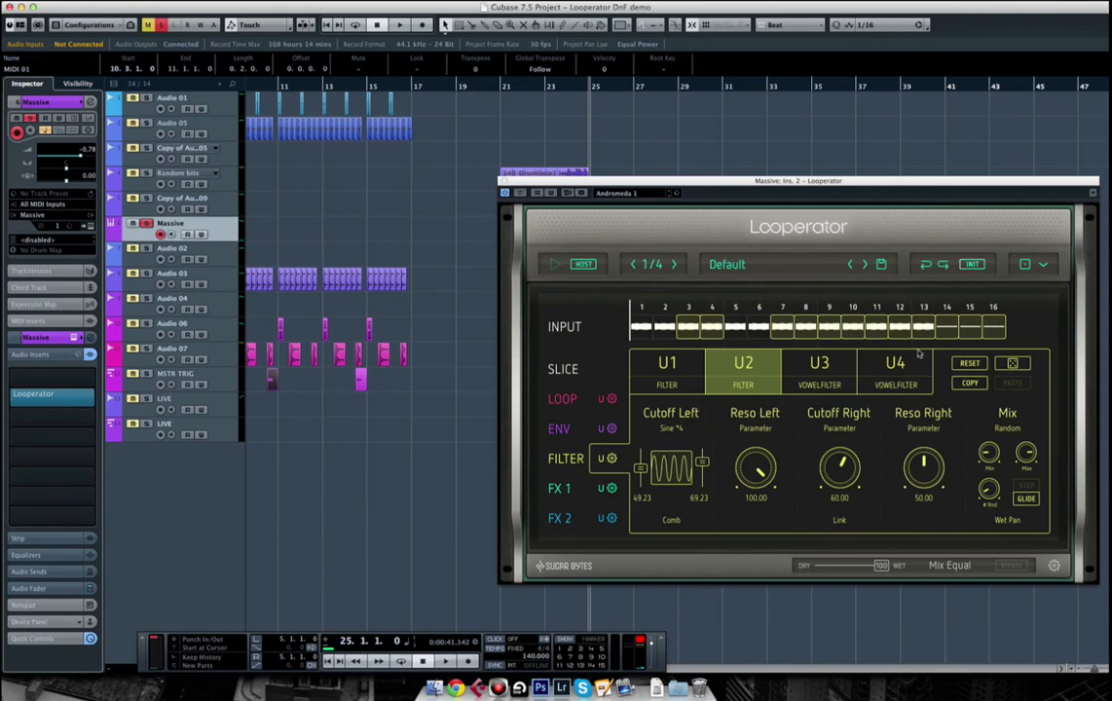
mouse_move(614, 463)
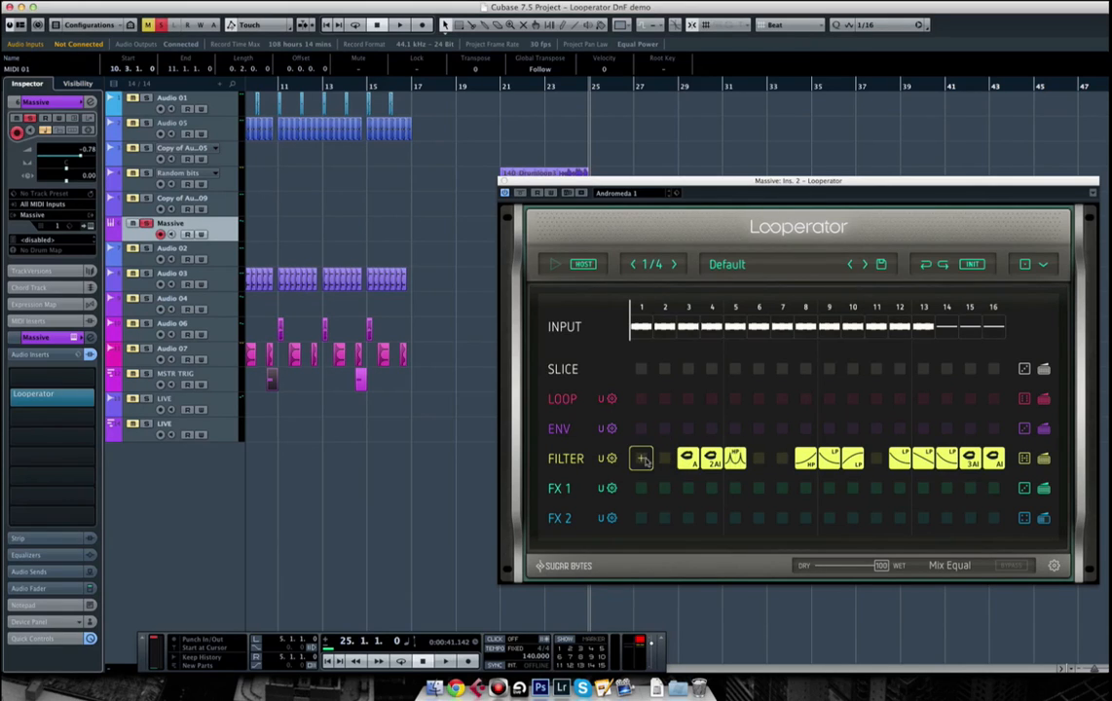
Add a low-pass on step 1 and blend U1/U2 filters into the random steps.
click(641, 458)
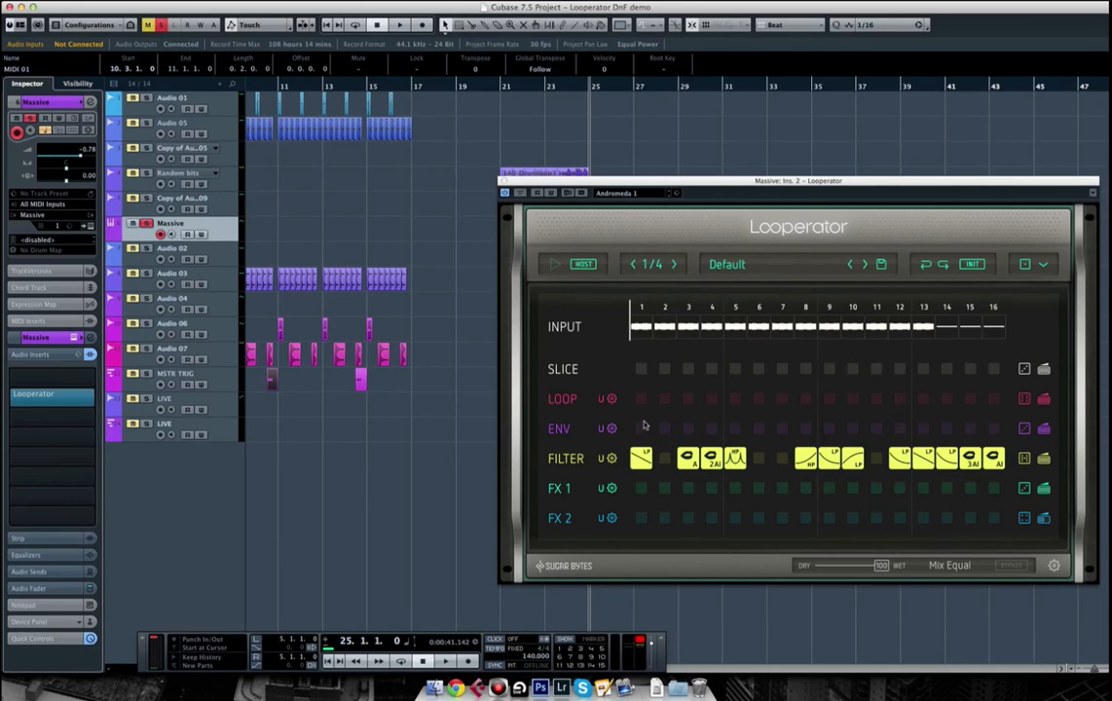
click(641, 458)
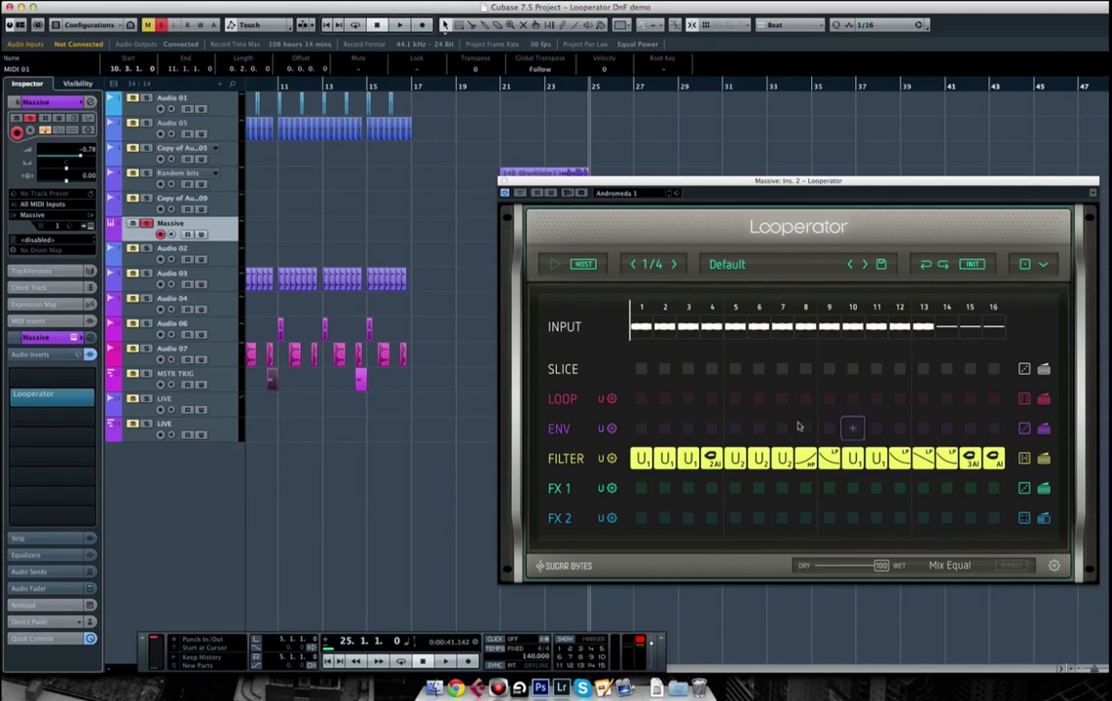
click(399, 24)
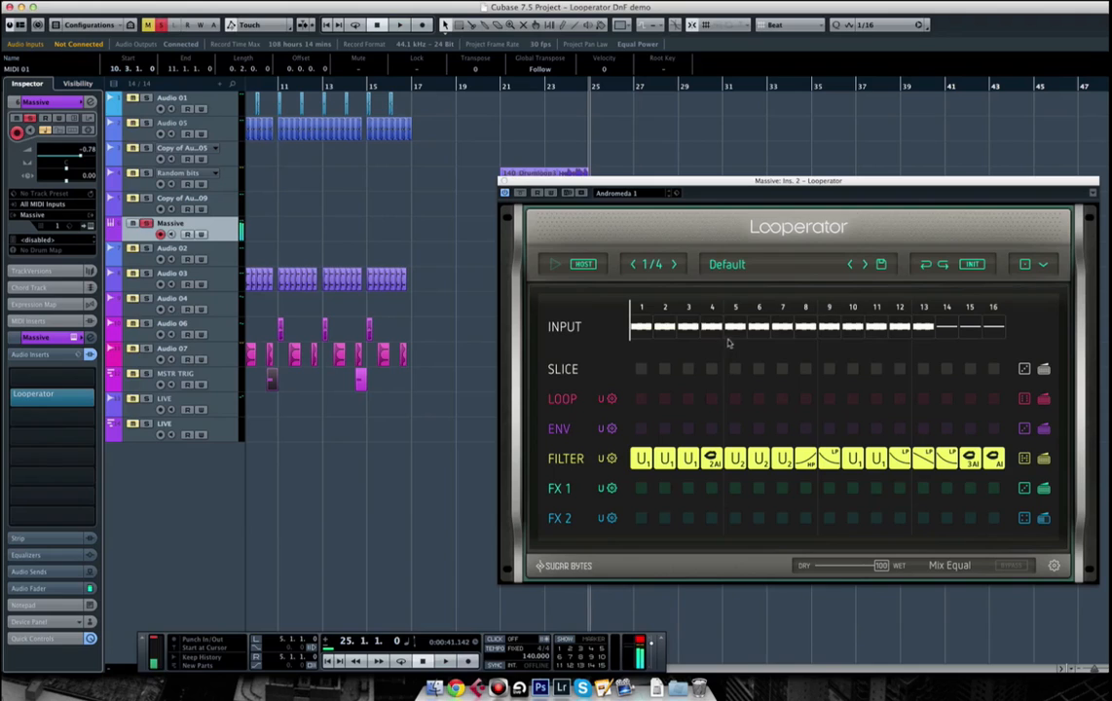
Move the Looperator window aside to reveal the Massive part at bar 25.
click(400, 25)
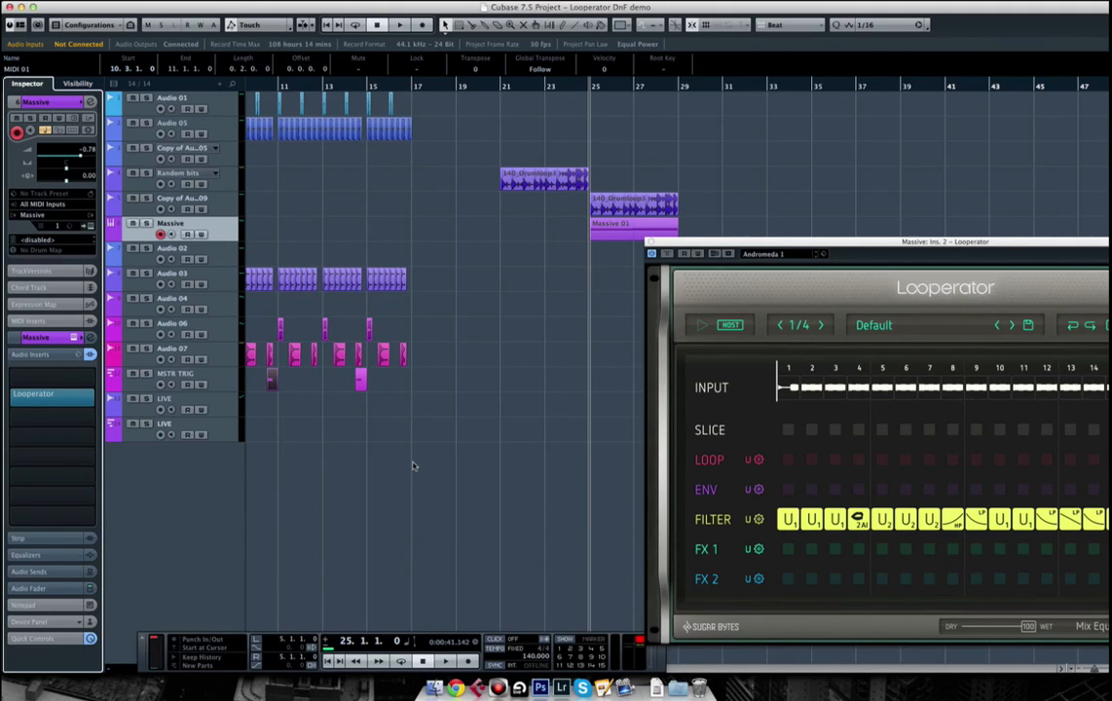
mouse_move(505, 404)
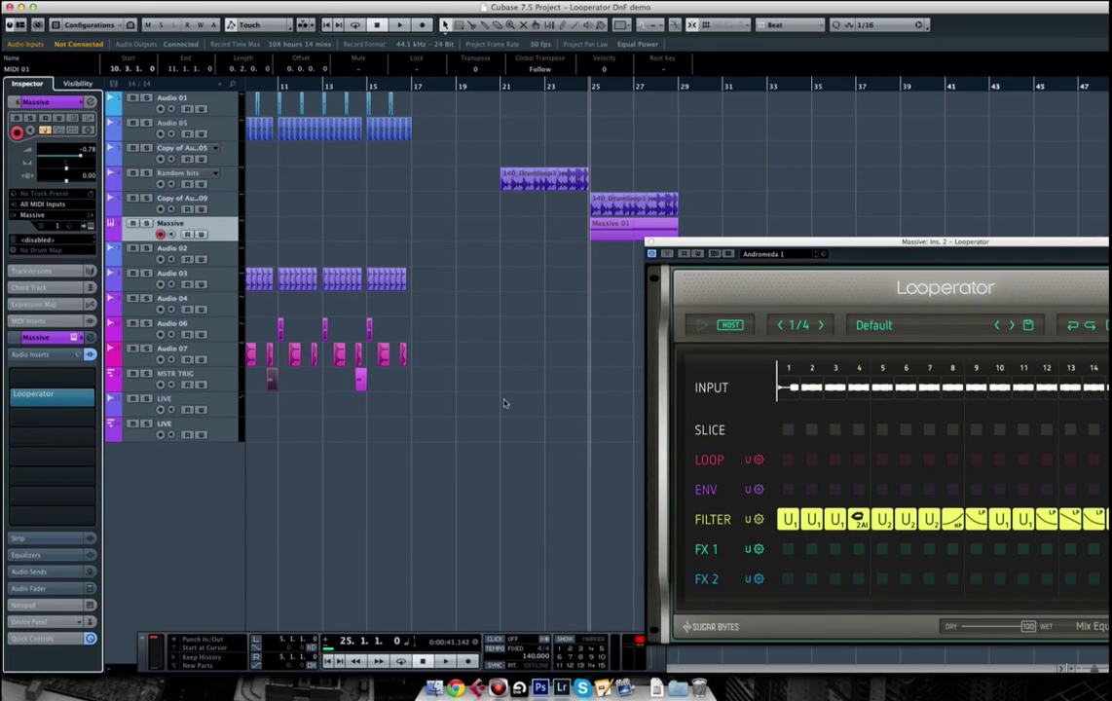